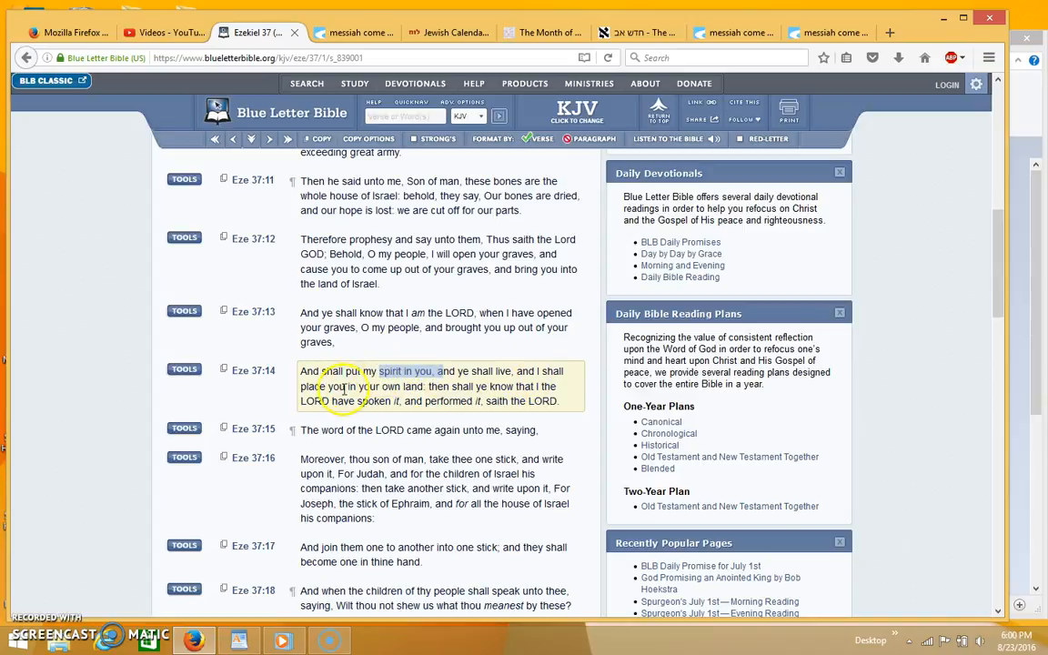
- Scroll the Ezekiel 37 KJV page down to verses 14–21 around 'take thee one stick'
{"action": "scroll", "scroll_direction": "down", "scroll_amount": 3}
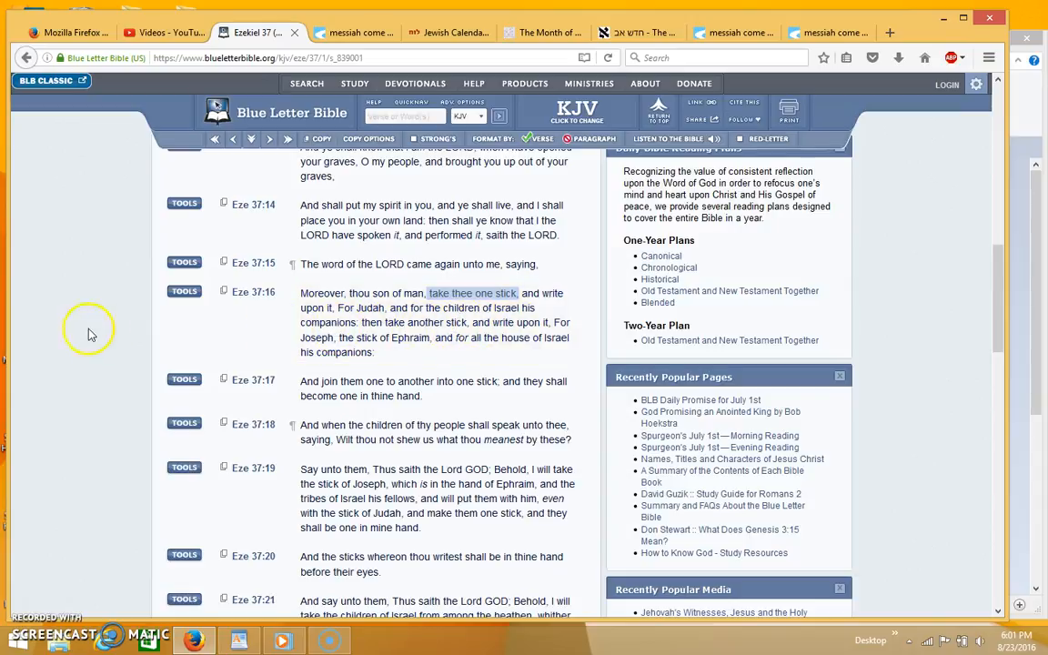
{"action": "double_click", "coordinate": [422, 322]}
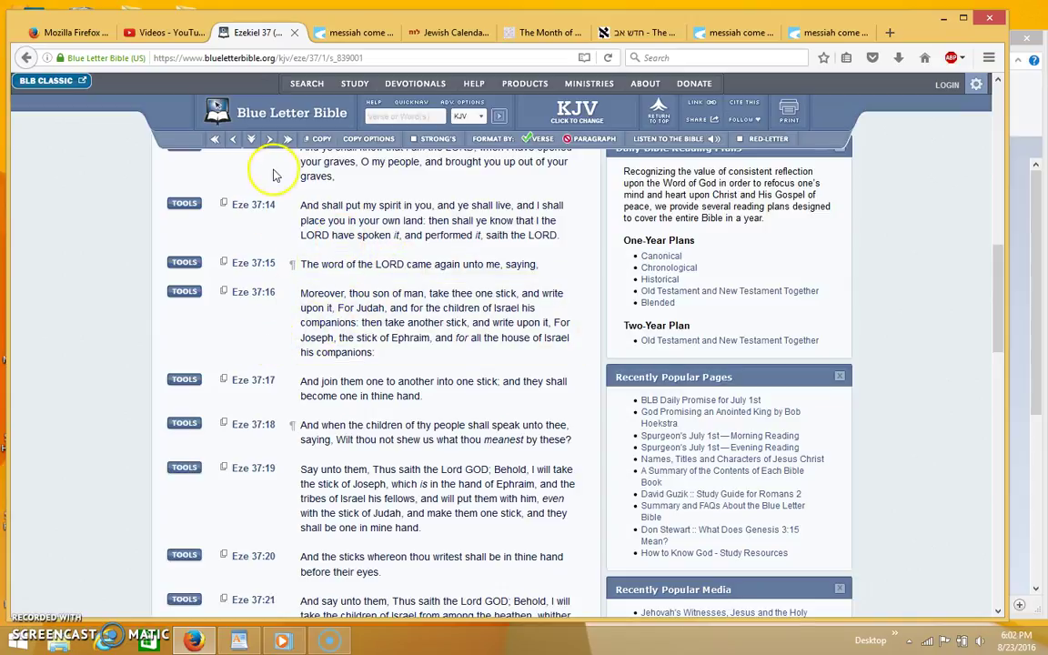
{"action": "mouse_move", "coordinate": [294, 225]}
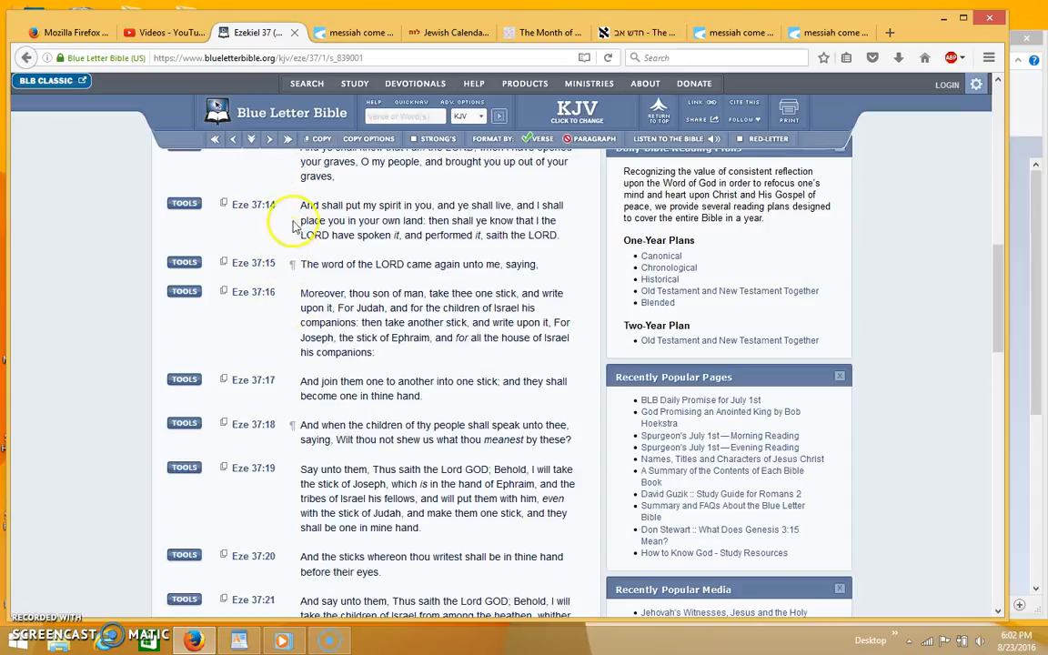
- Scroll Ezekiel 37 down to verse 22 about Israel becoming one nation
{"action": "scroll", "scroll_direction": "down", "scroll_amount": 3}
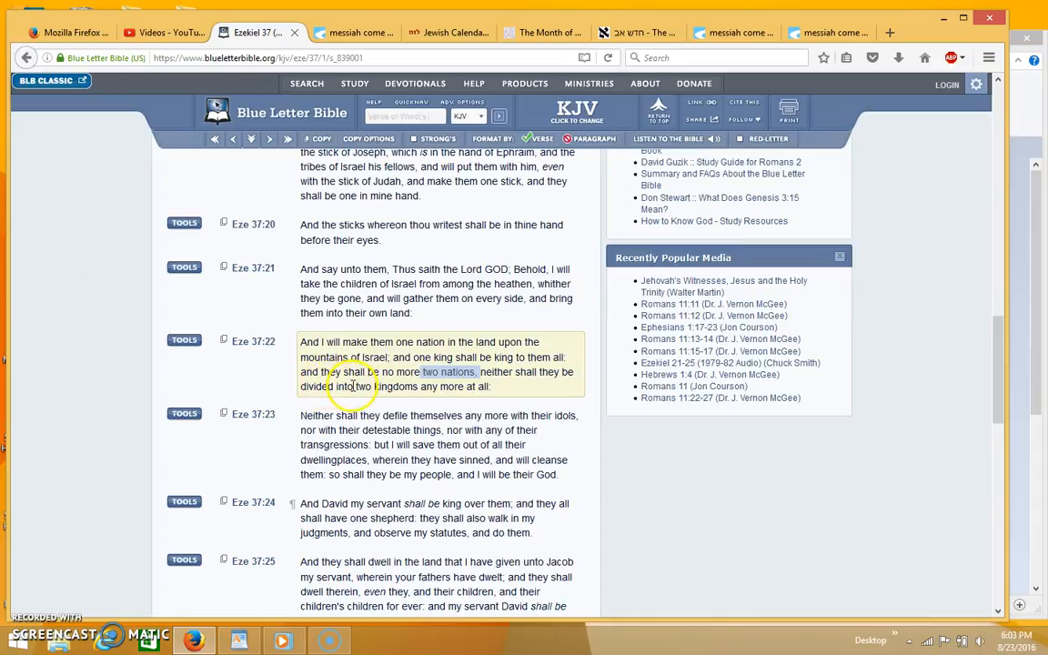
{"action": "double_click", "coordinate": [354, 386]}
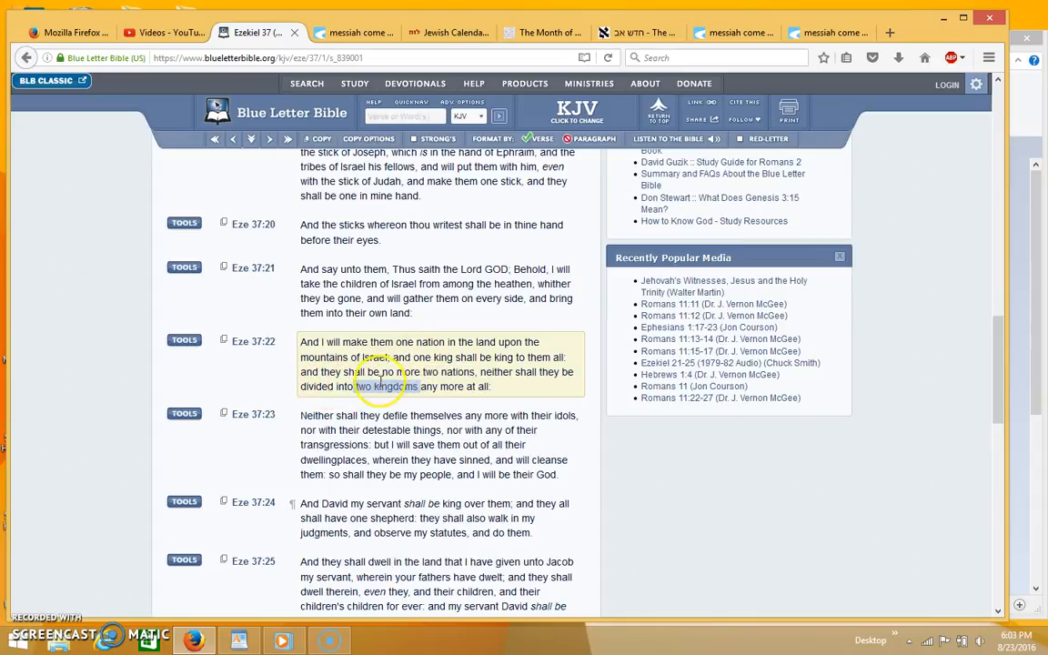
{"action": "scroll", "scroll_direction": "down", "scroll_amount": 3}
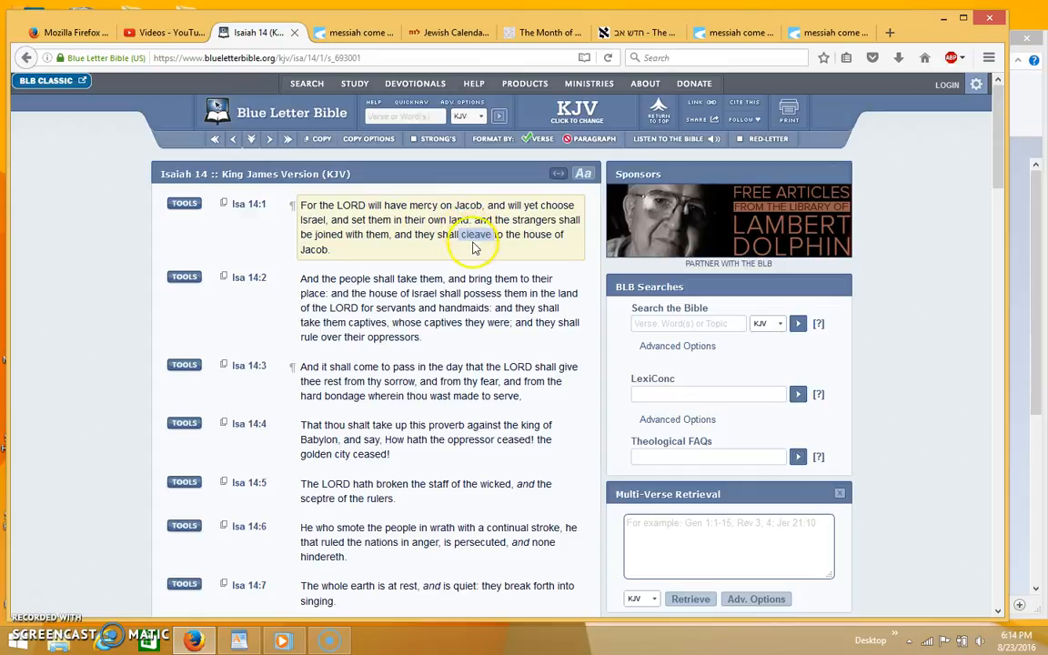
{"action": "scroll", "scroll_direction": "down", "scroll_amount": 3}
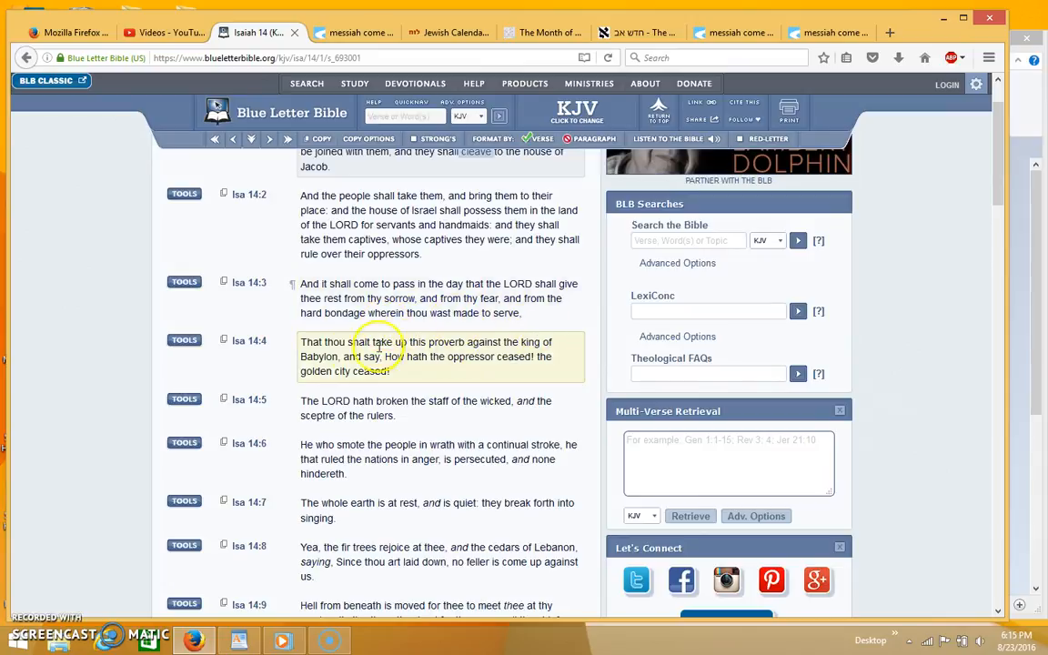
{"action": "scroll", "scroll_direction": "down", "scroll_amount": 3}
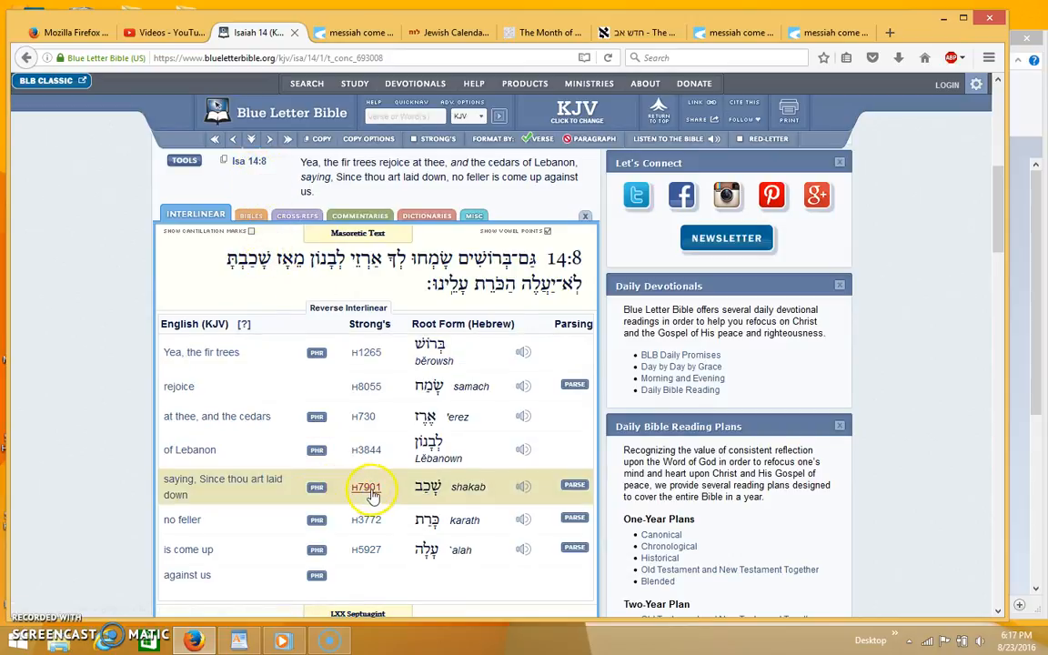
- Show the Interlinear Hebrew for Isaiah 14:8 with Strong's numbers such as H7901 shakab
{"action": "left_click", "coordinate": [366, 488]}
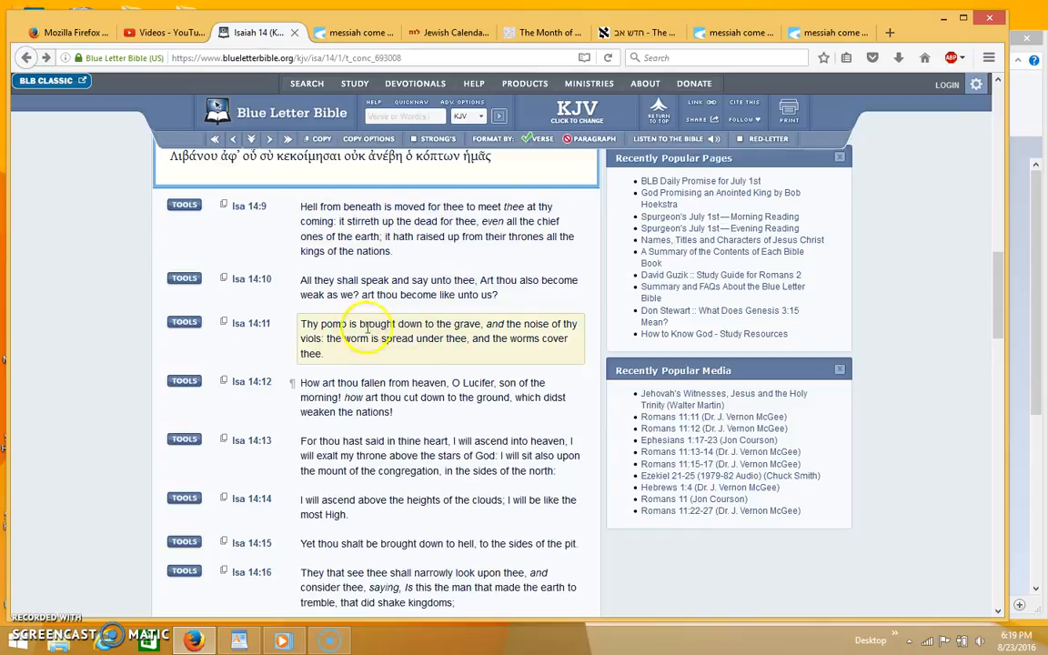
- Scroll the Isaiah 14 chapter view down to verses 9 through 16
{"action": "scroll", "scroll_direction": "down", "scroll_amount": 3}
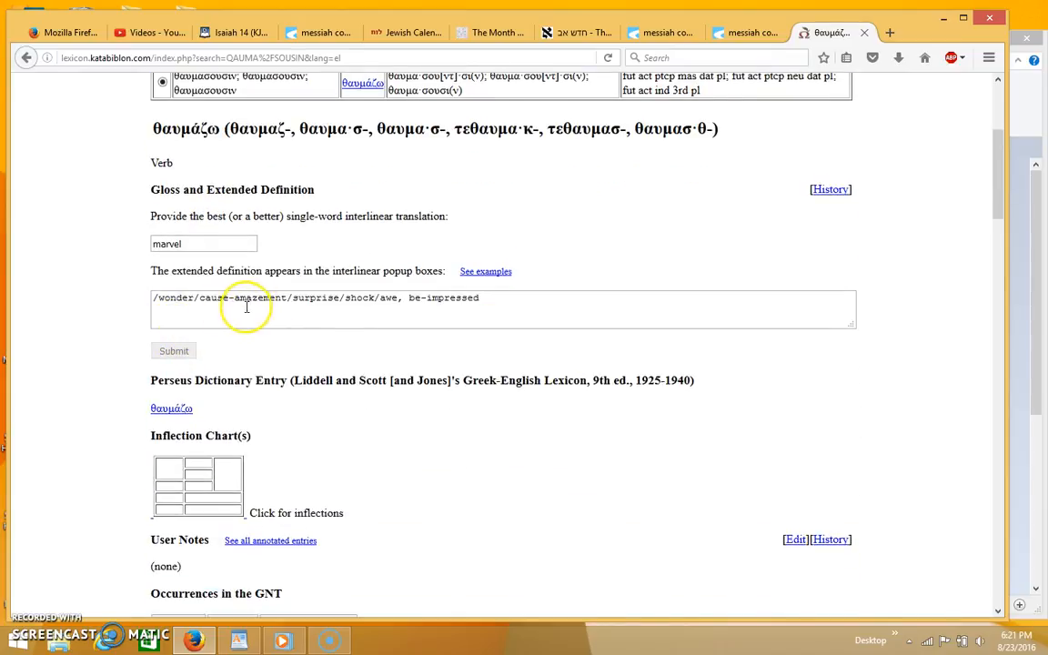
- Switch to the Katabiblon lexicon tab showing the θαυμάζω entry glossed 'marvel'
{"action": "left_click", "coordinate": [239, 33]}
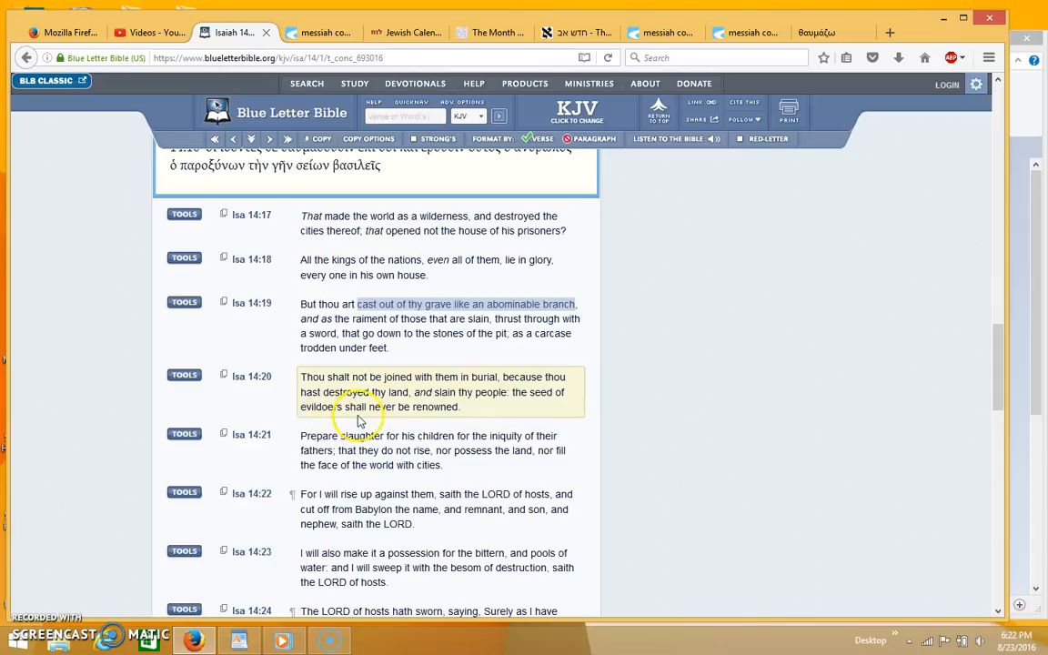